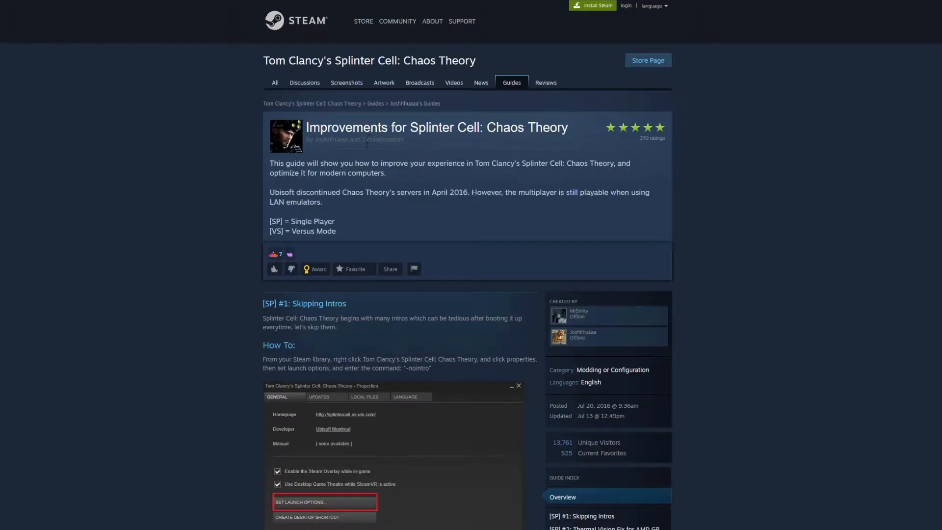
mouse_move(417, 359)
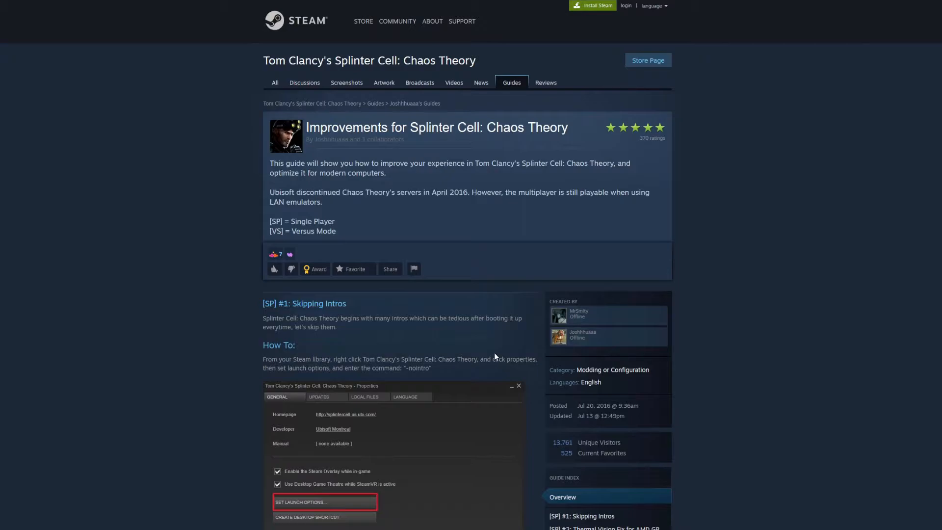
mouse_move(472, 288)
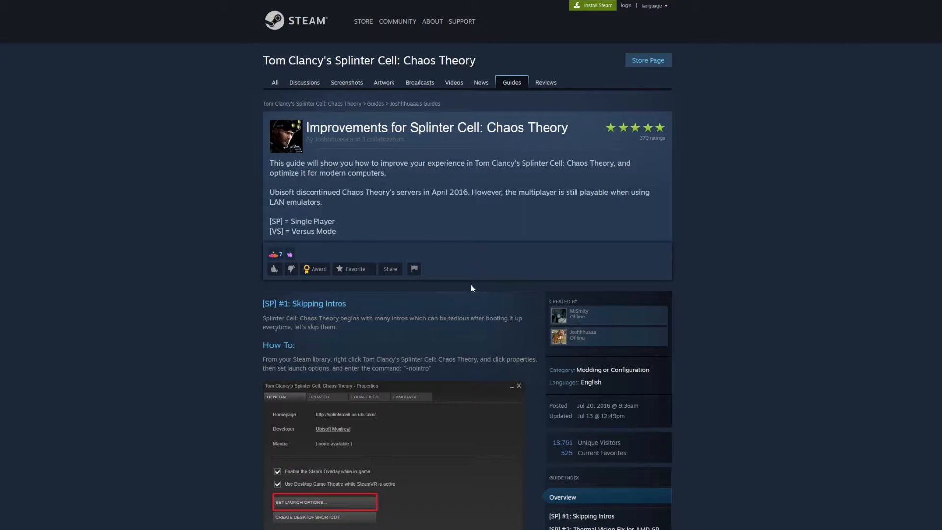
mouse_move(462, 295)
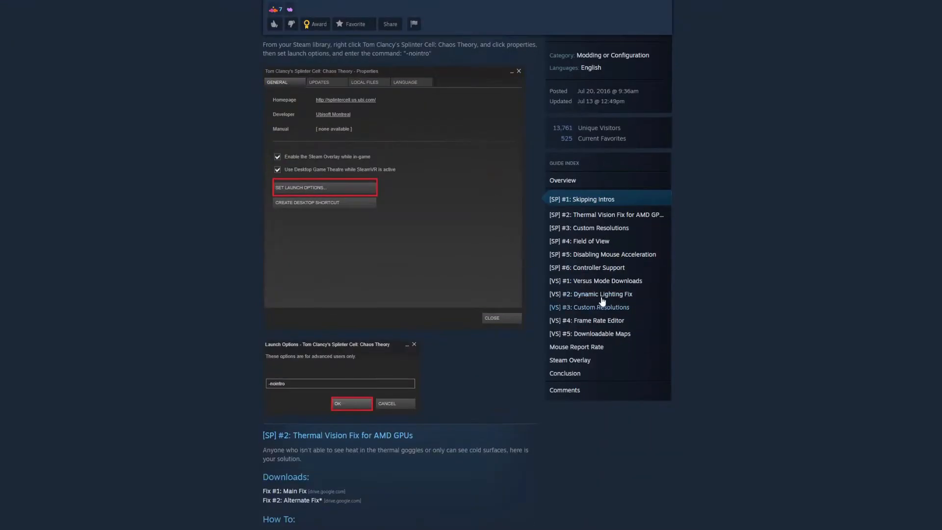
- Scroll the guide down to the dgVoodoo Dynamic Lighting Fix section
scroll(down, 3)
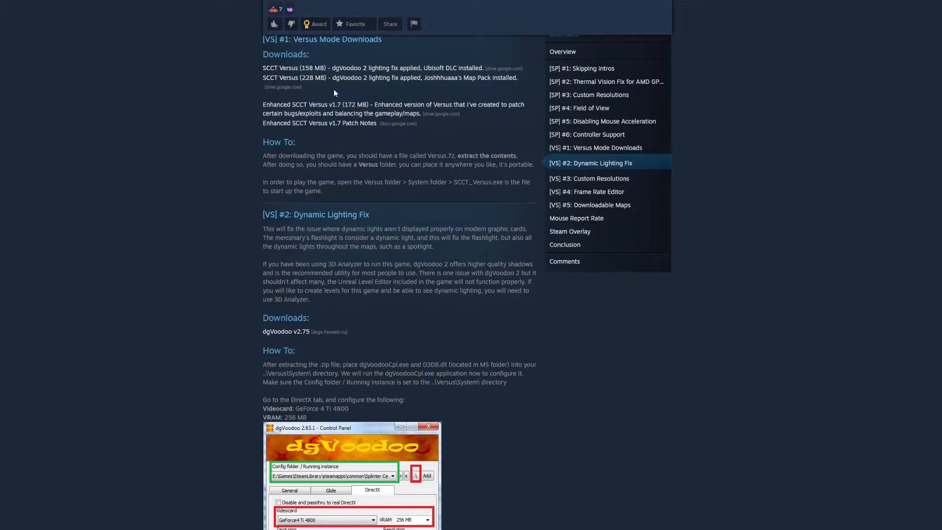
mouse_move(302, 78)
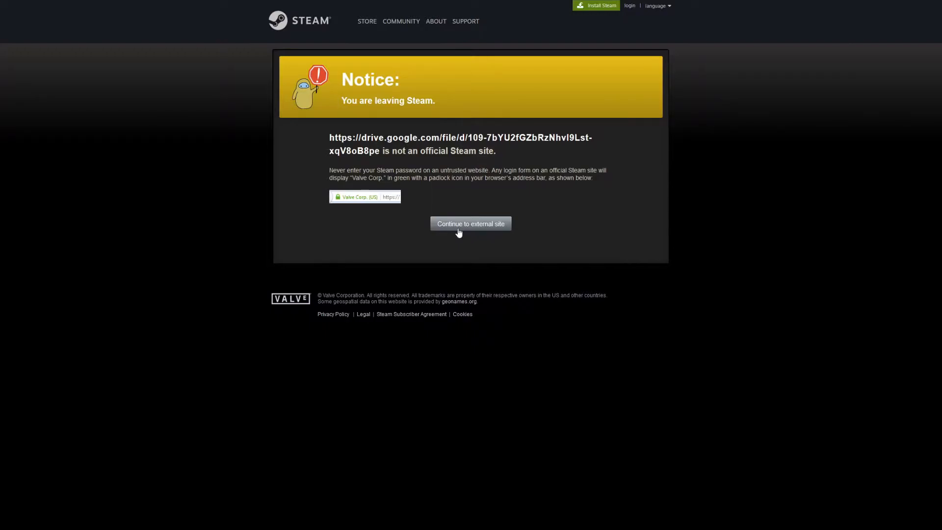
- Continue past the leaving-Steam notice to the Versus Google Drive download page
click(471, 223)
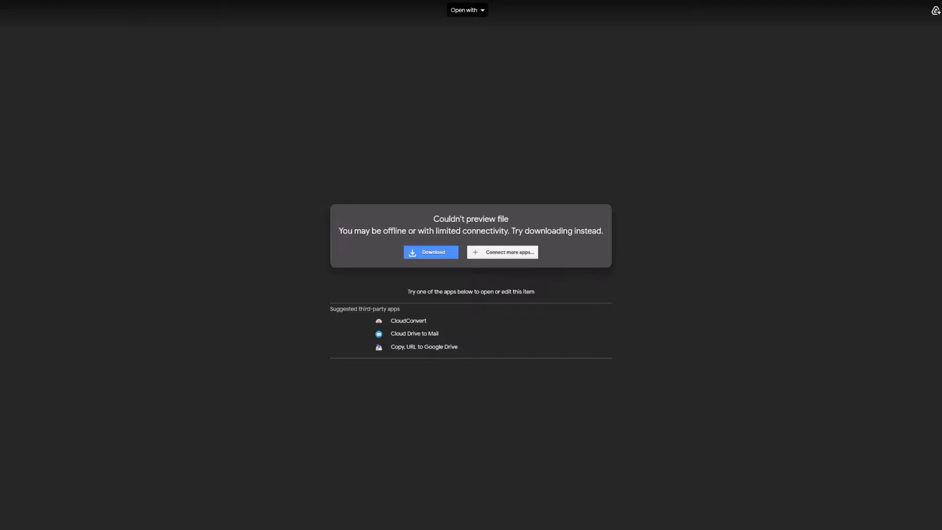
mouse_move(283, 374)
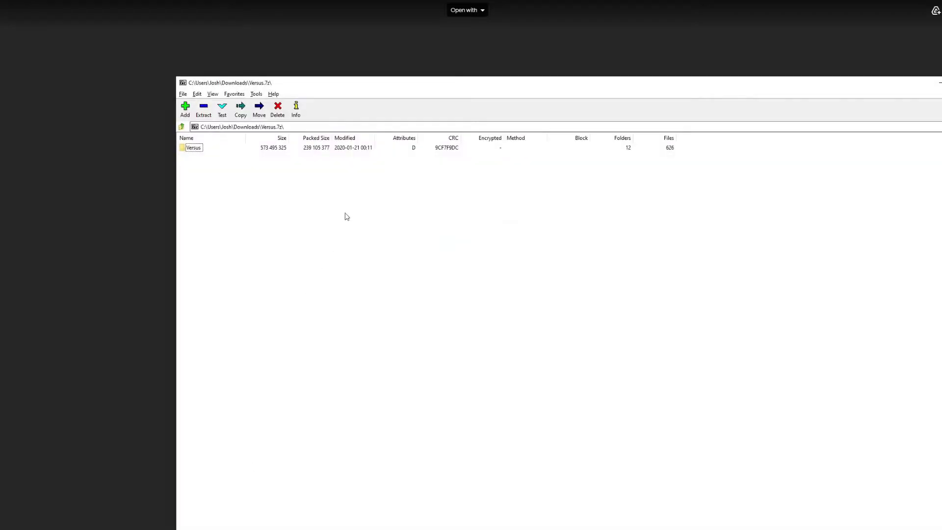
- Select the Versus folder inside Versus.7z in 7-Zip
click(193, 148)
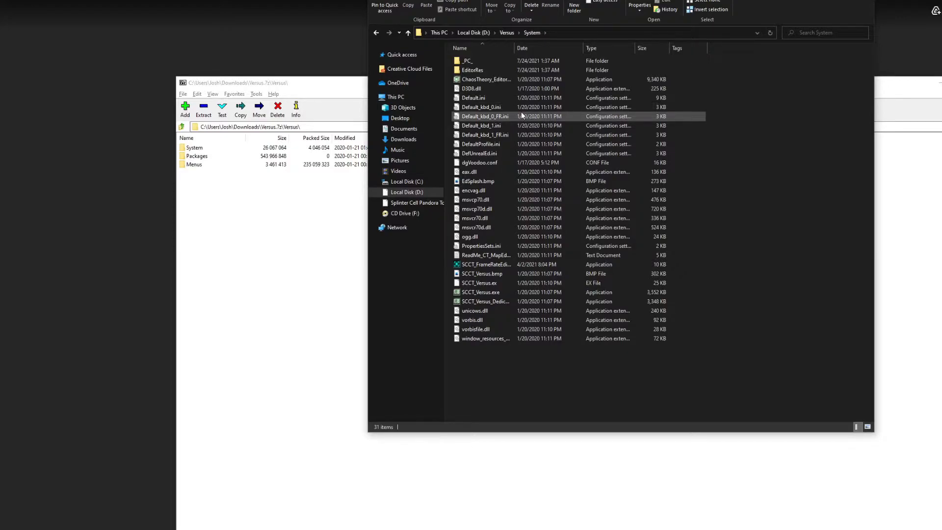
- Open D:\Versus\System\Default.ini in Notepad and scroll to the viewport settings
click(481, 89)
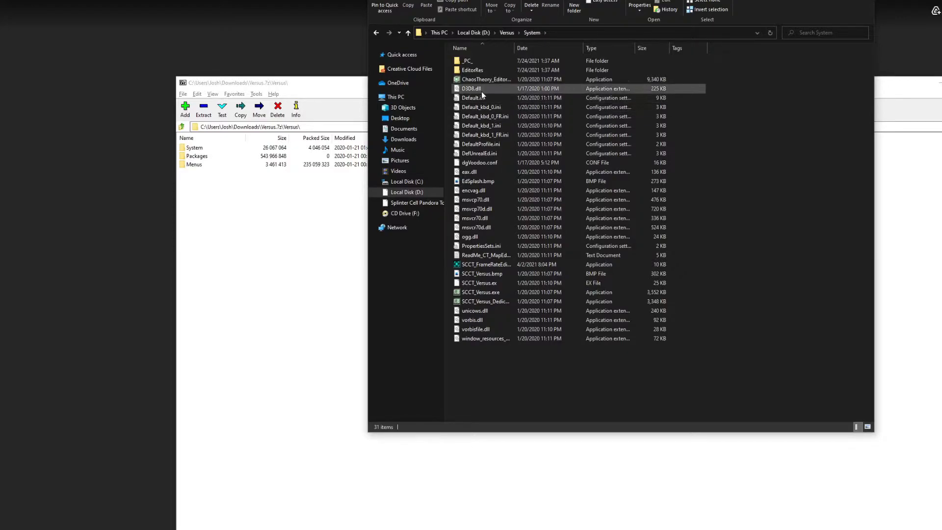
double_click(474, 98)
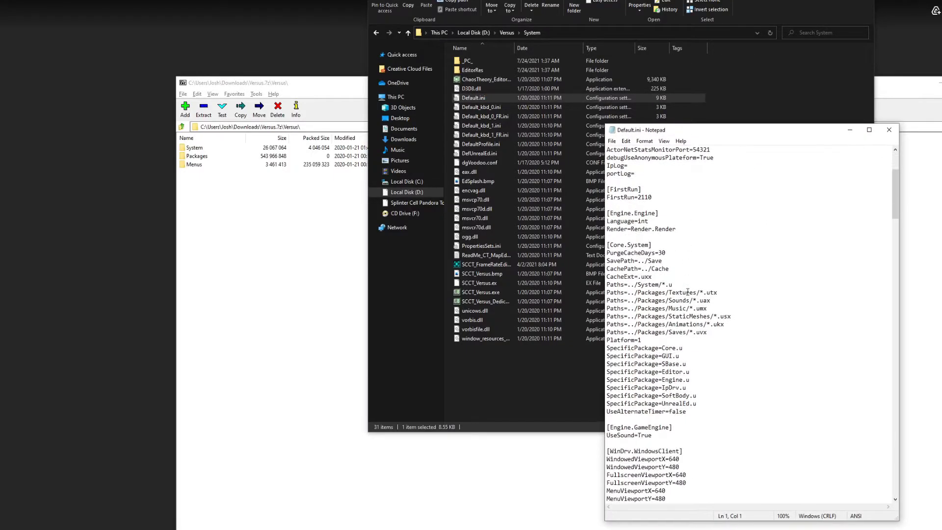
scroll(down, 3)
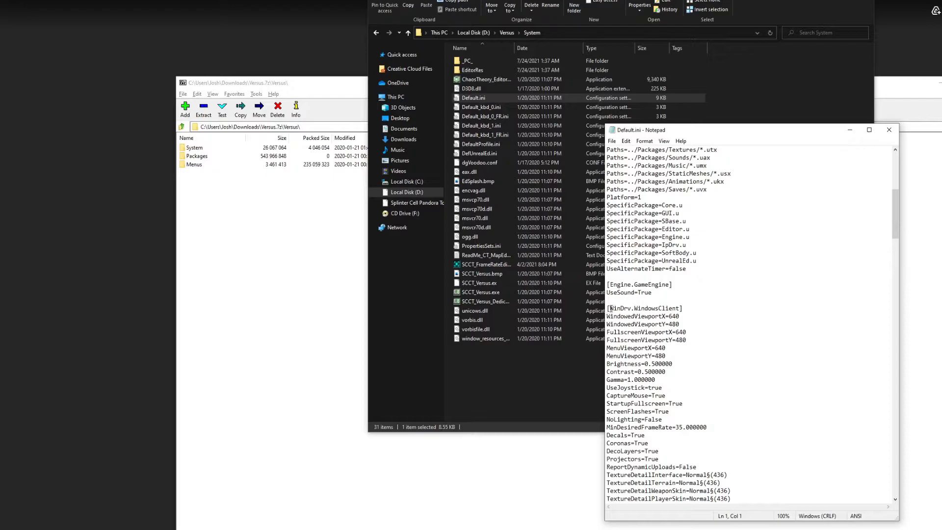
- Change the viewport resolution from 640x480 to 2560x1440, then close Notepad
double_click(643, 308)
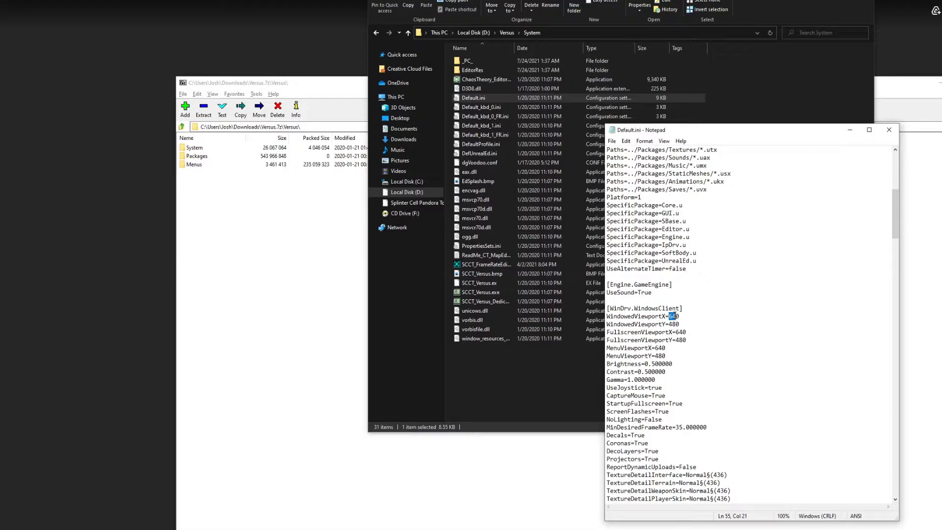
text(2560)
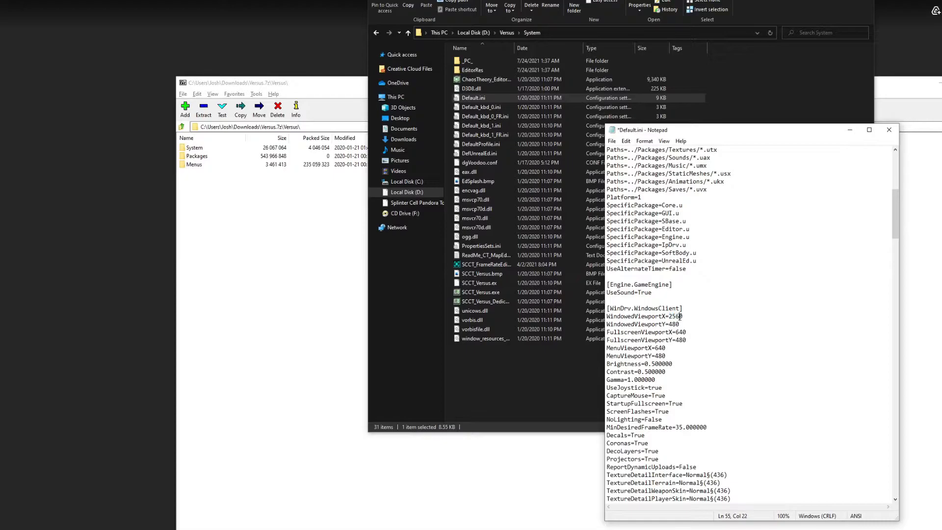
double_click(671, 324)
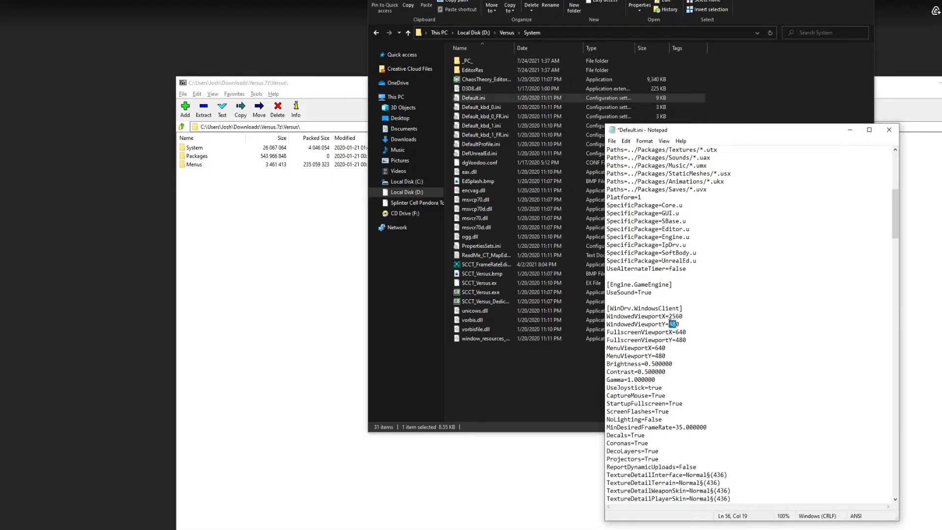
text(1440)
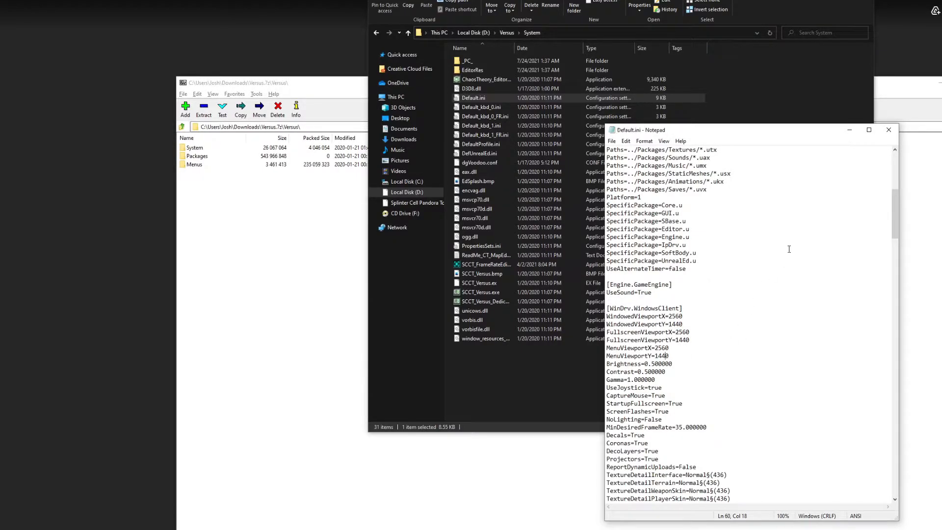
click(889, 130)
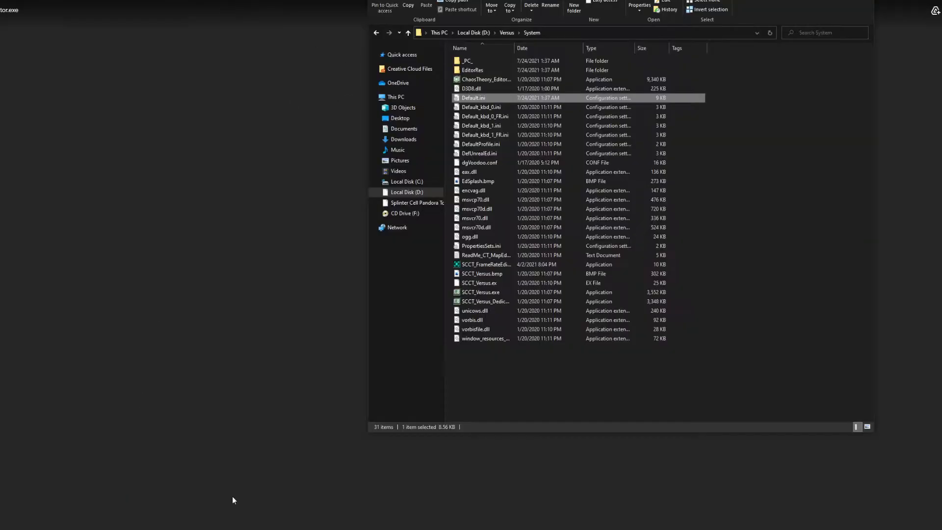
- Launch the Chaos Theory Versus executable from D:\Versus\System
click(487, 264)
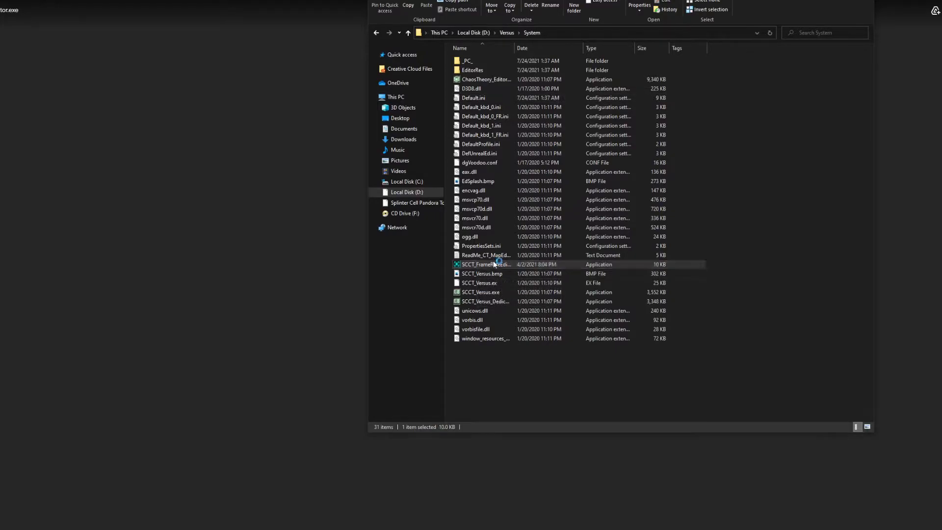
double_click(486, 265)
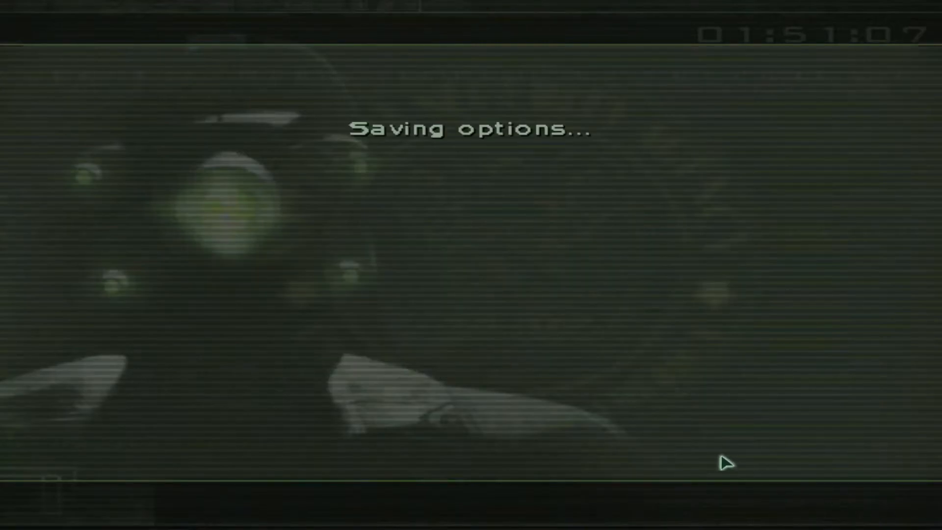
mouse_move(606, 343)
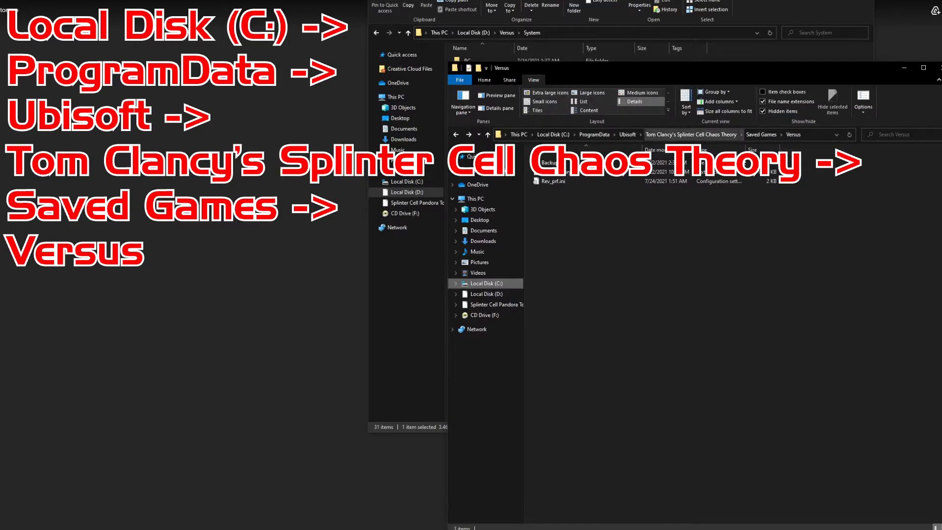
- Open Rev_prf.ini from the Versus Saved Games folder in Notepad
click(553, 182)
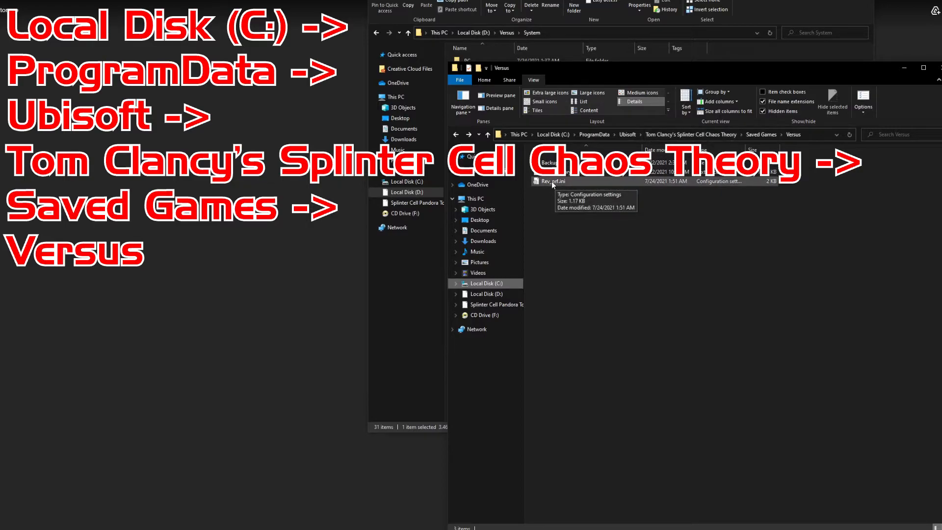
double_click(552, 181)
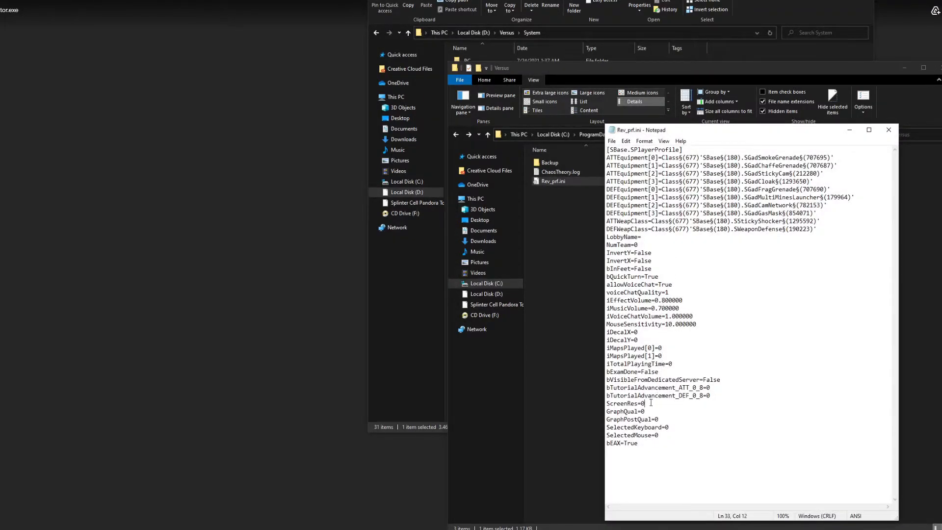
- Set ScreenRes to -1 in Rev_prf.ini and close Notepad
double_click(625, 404)
text(-1)
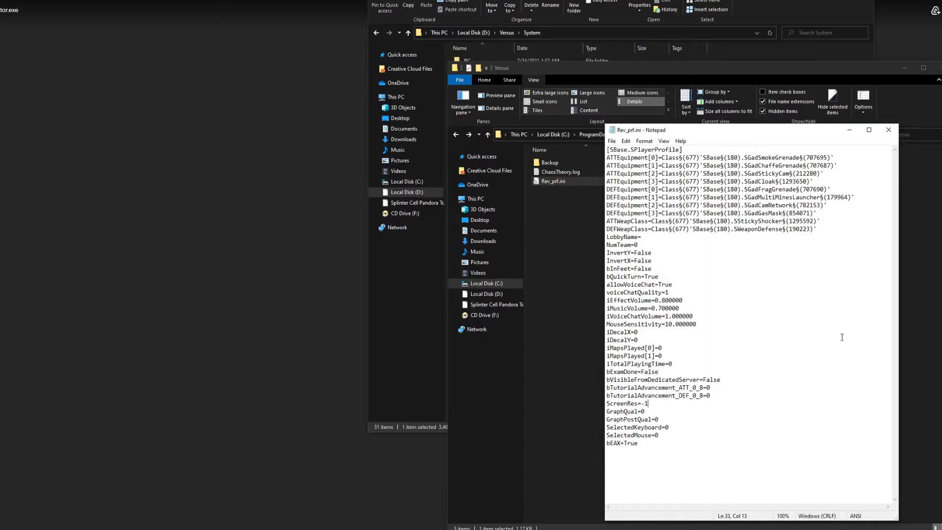
mouse_move(886, 281)
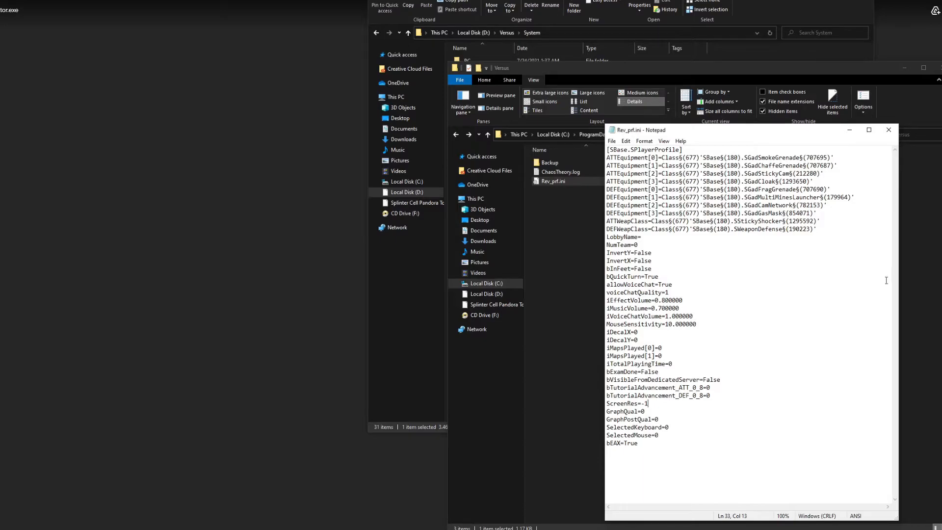
click(889, 130)
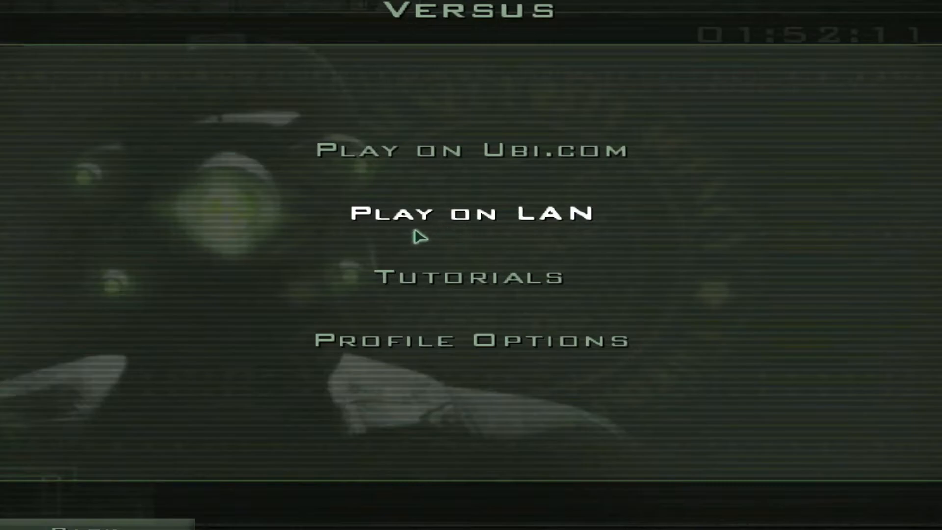
- Choose Play on LAN, then Find a Session in the multiplayer menu
click(471, 212)
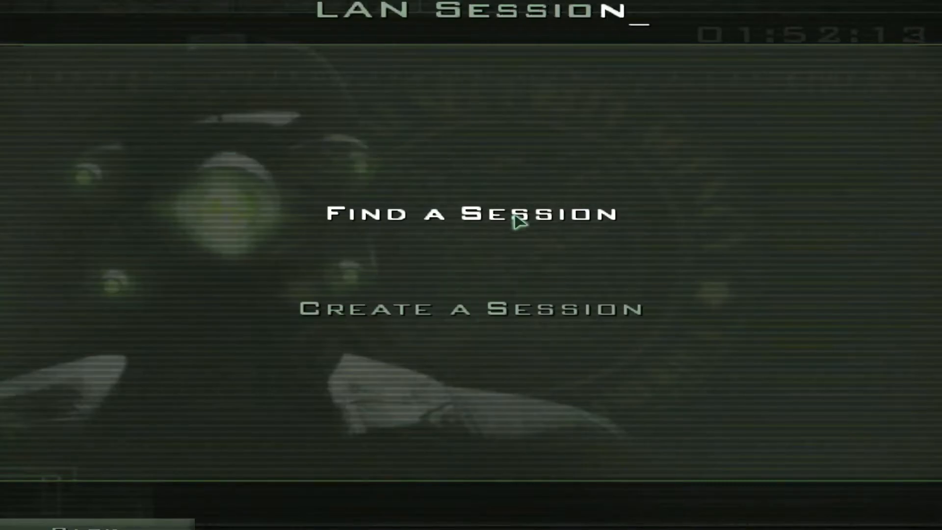
click(472, 214)
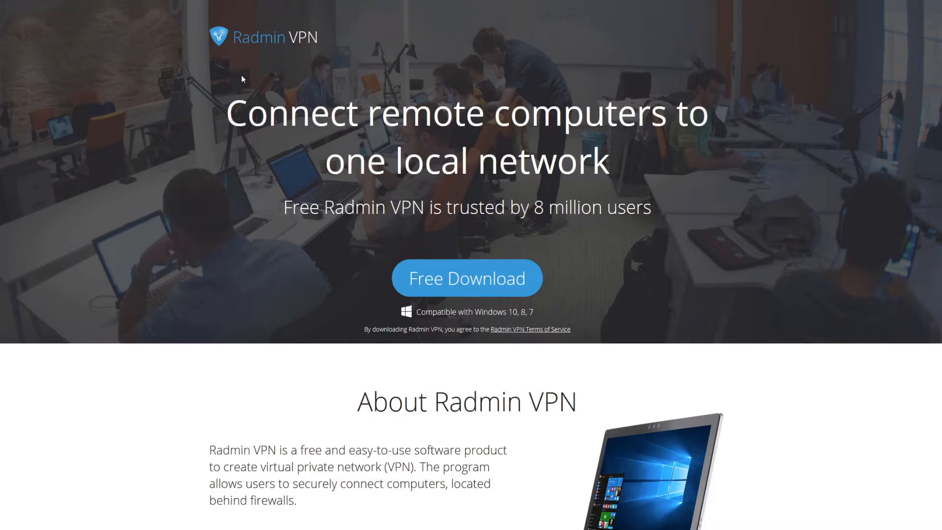
mouse_move(386, 298)
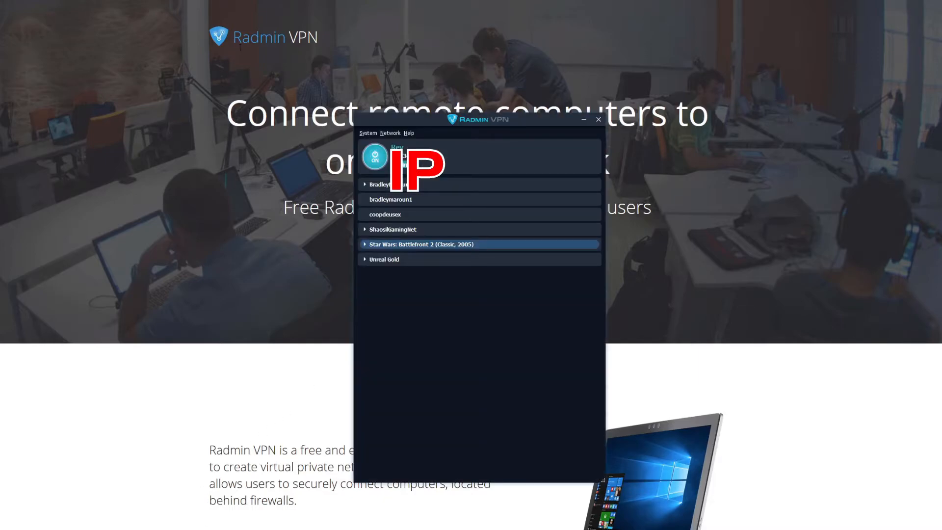
- Search gaming networks for 'splin' and join Splinter Cell 3 - Chaos Theory
click(391, 133)
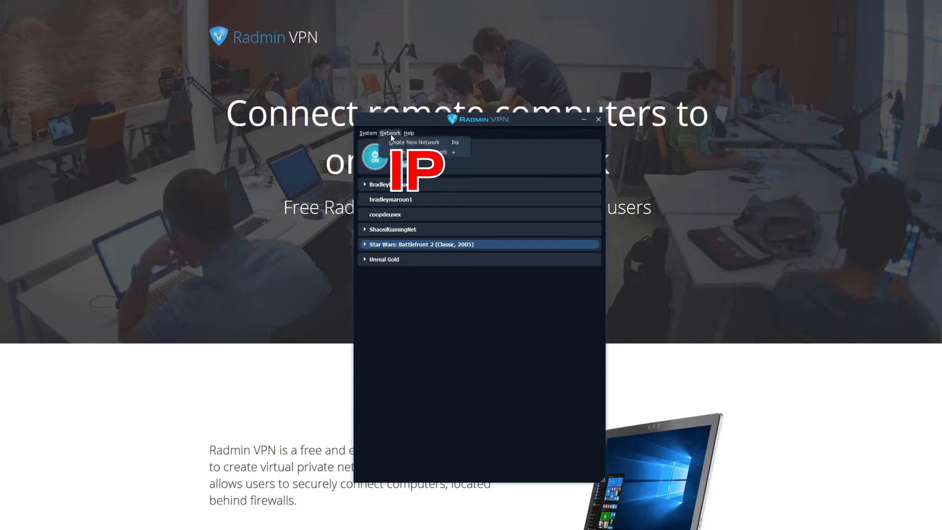
click(421, 151)
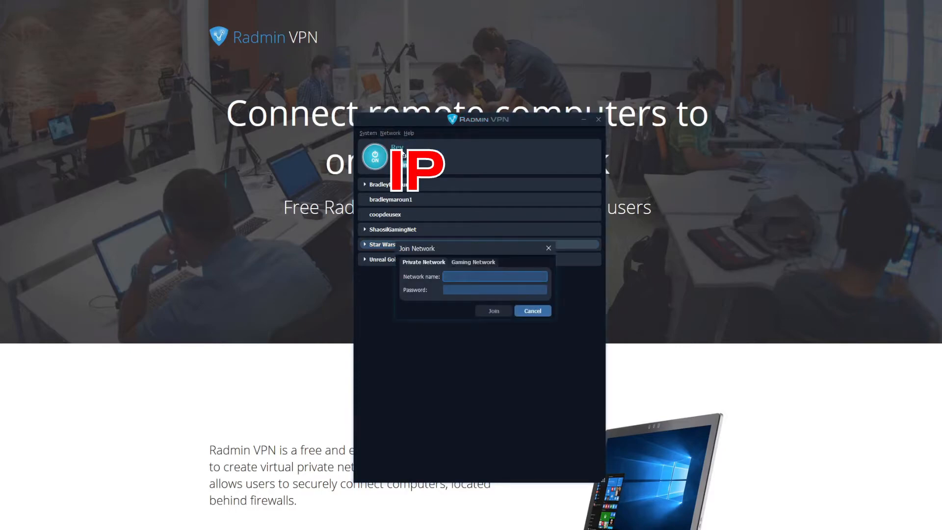
click(473, 262)
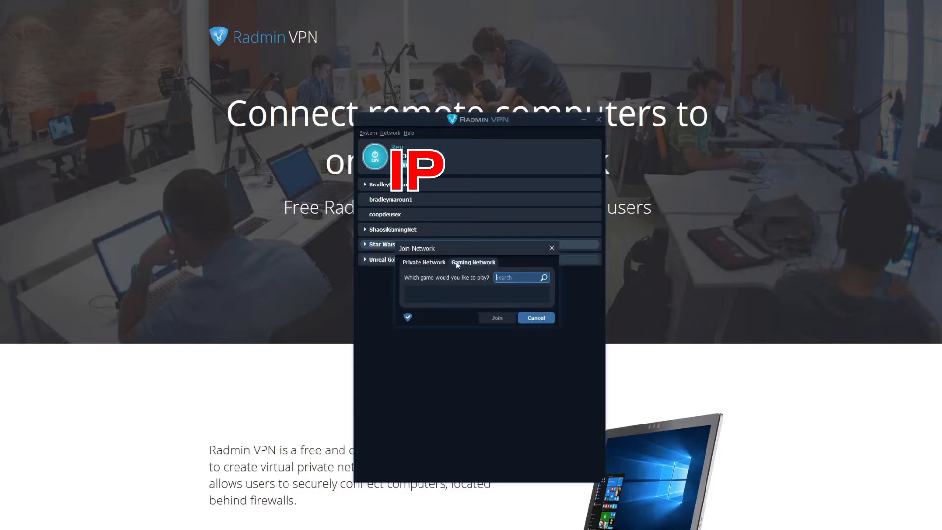
text(splinter cell 3)
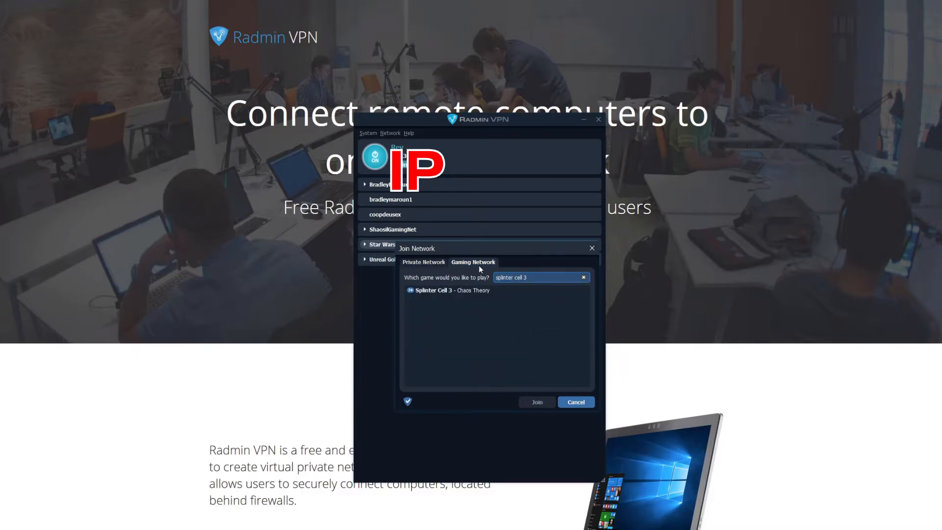
click(536, 402)
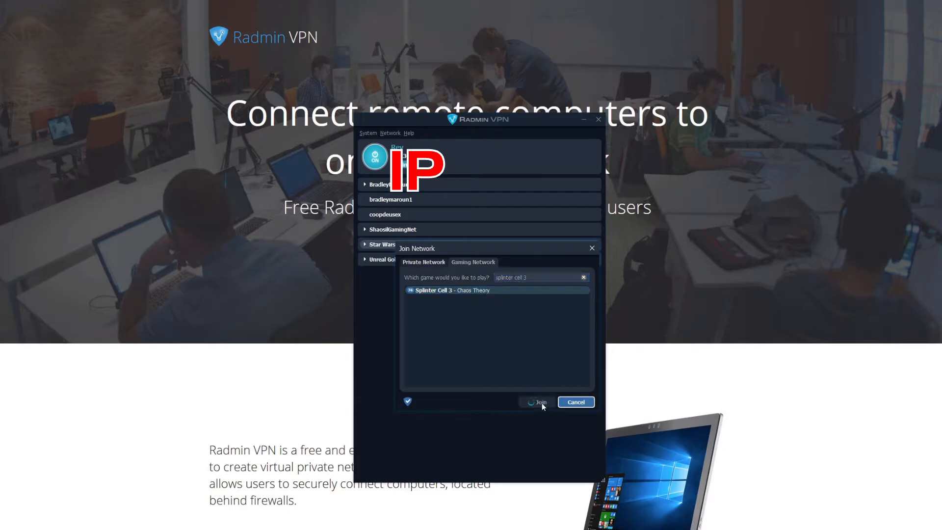
click(539, 402)
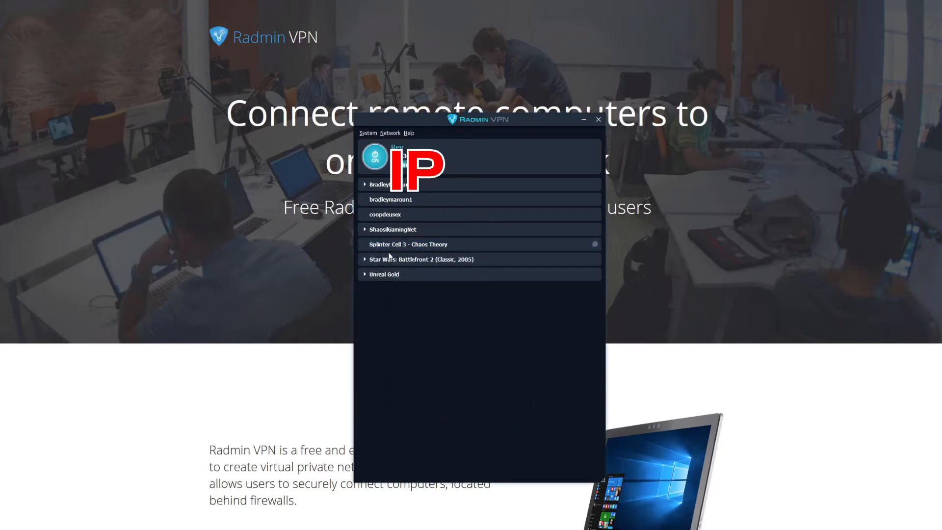
- Run SCCT_Versus.exe from D:\Versus\System to start the game
click(420, 244)
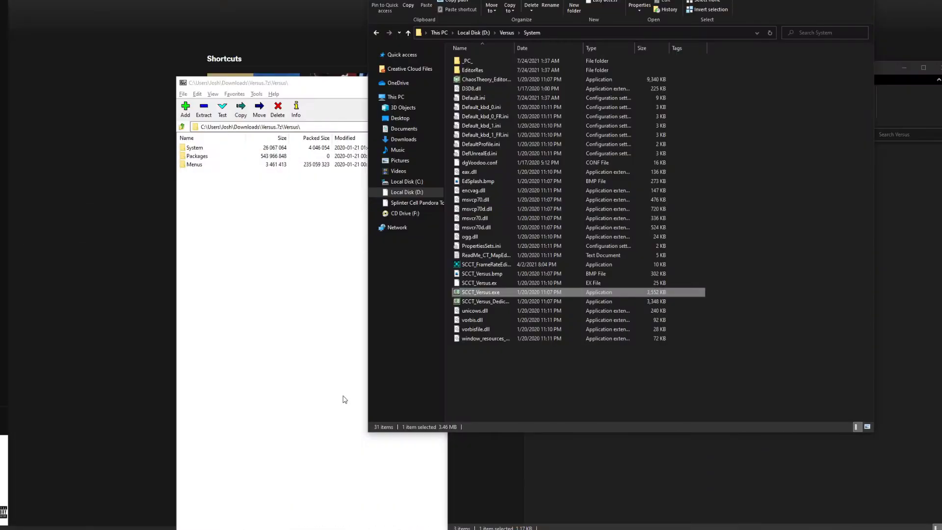
double_click(481, 292)
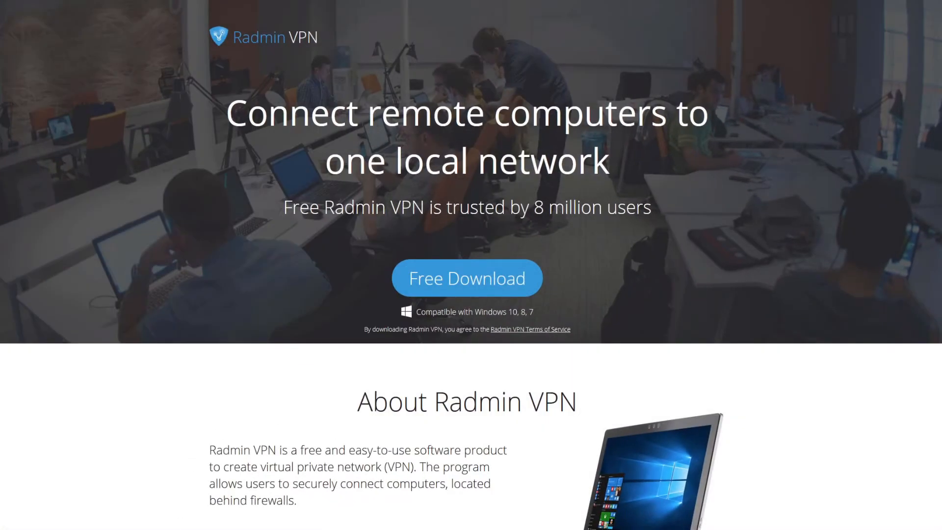
- Download CommunityMapPack.exe past the virus-scan warning and accept the installer license
click(466, 277)
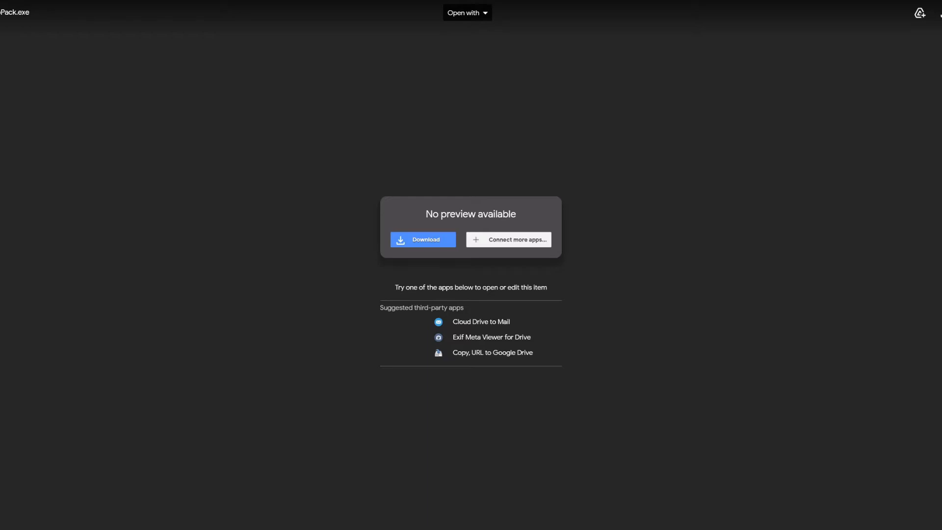
click(422, 239)
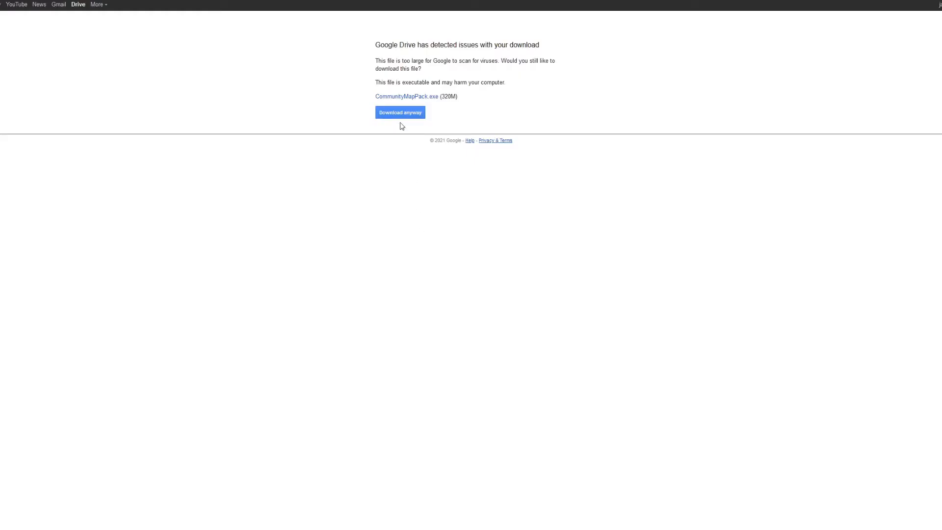
click(400, 113)
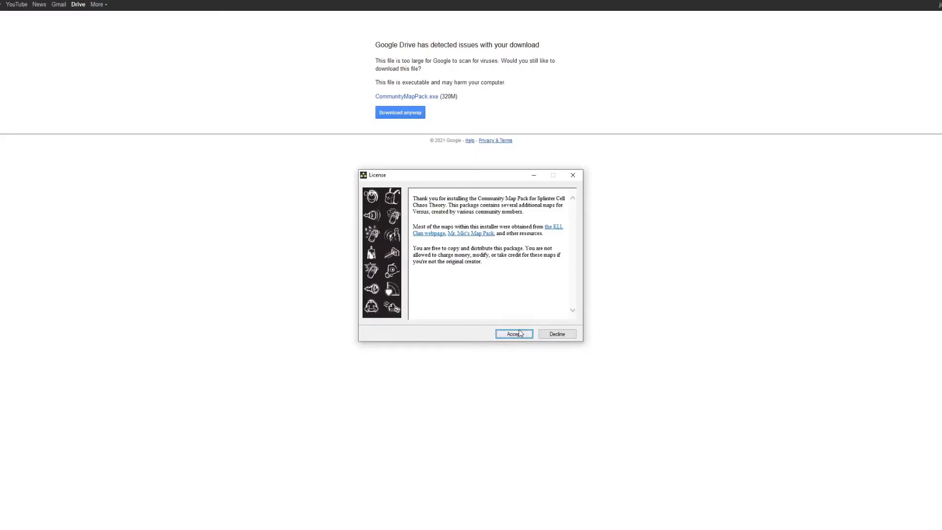
click(513, 334)
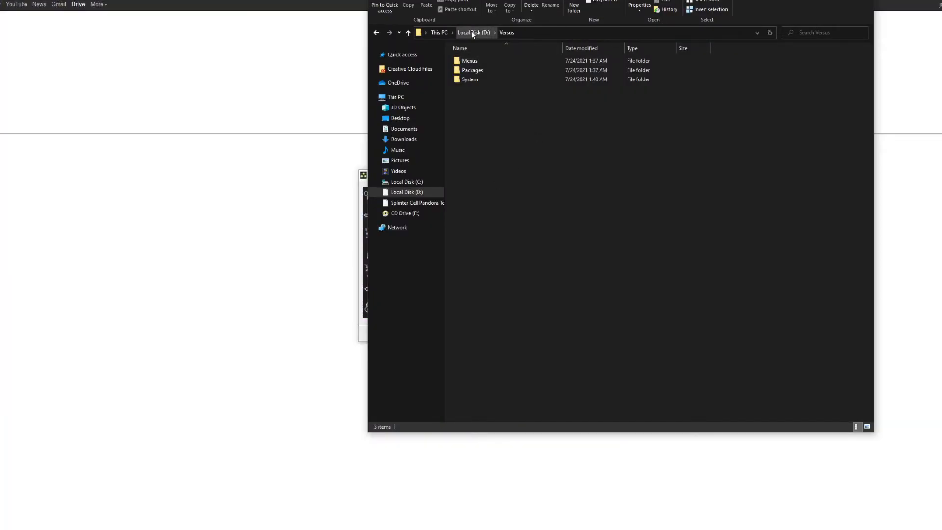
- Browse D:\Versus, review mapList.txt in Notepad, and close it
click(481, 61)
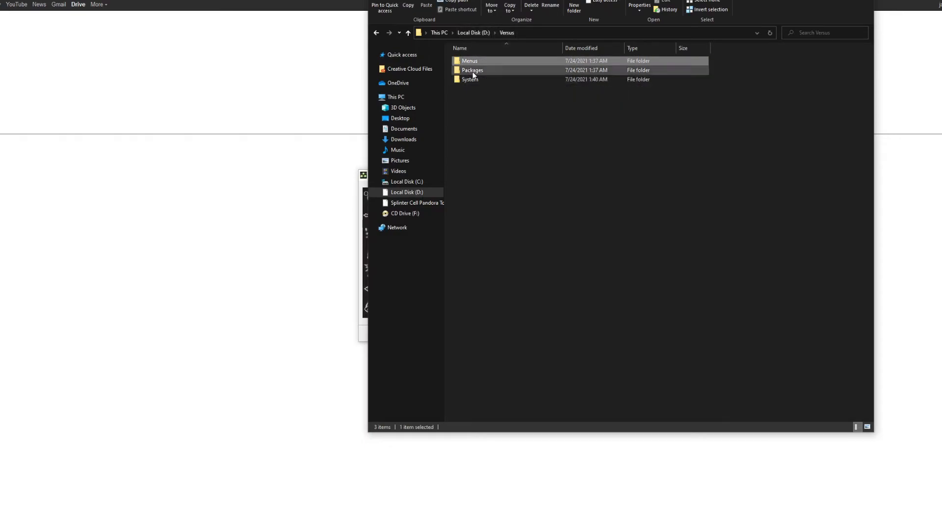
click(470, 79)
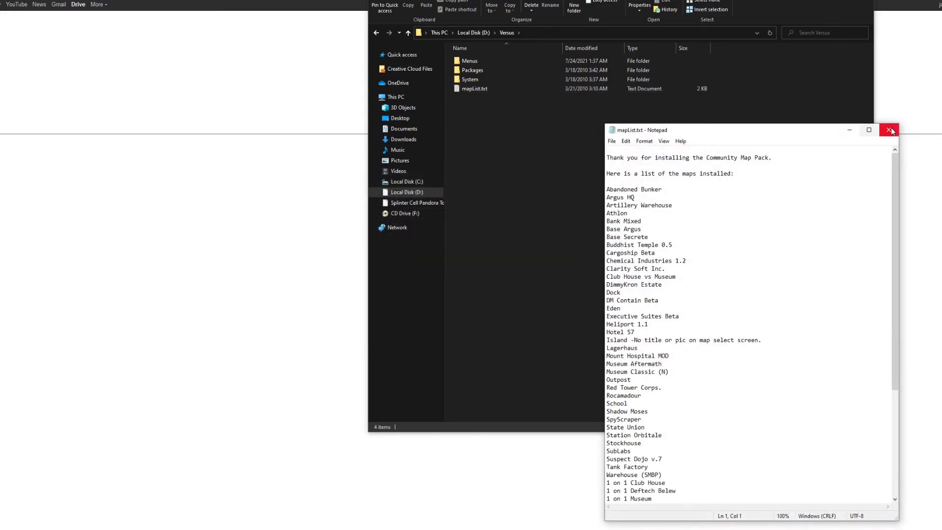
click(892, 130)
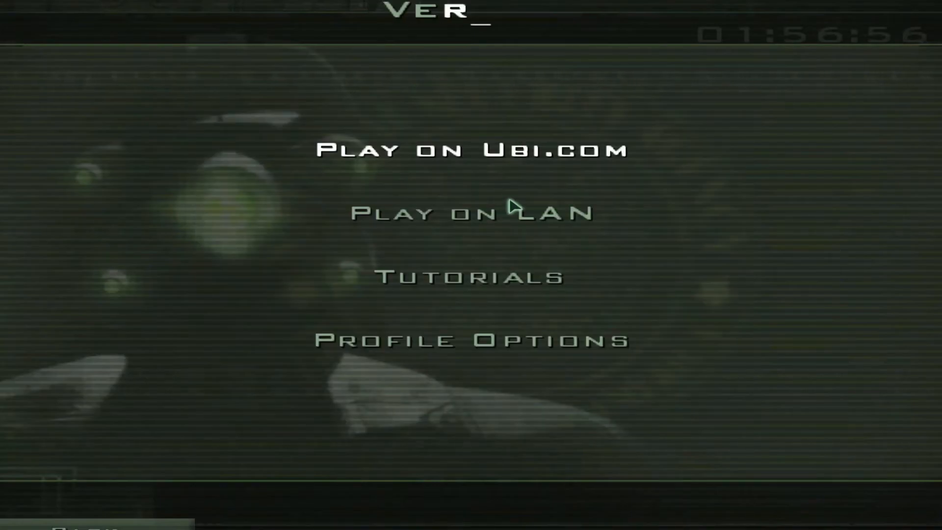
- Pick a map under Tutorials > Visit a Map and launch it solo
click(466, 278)
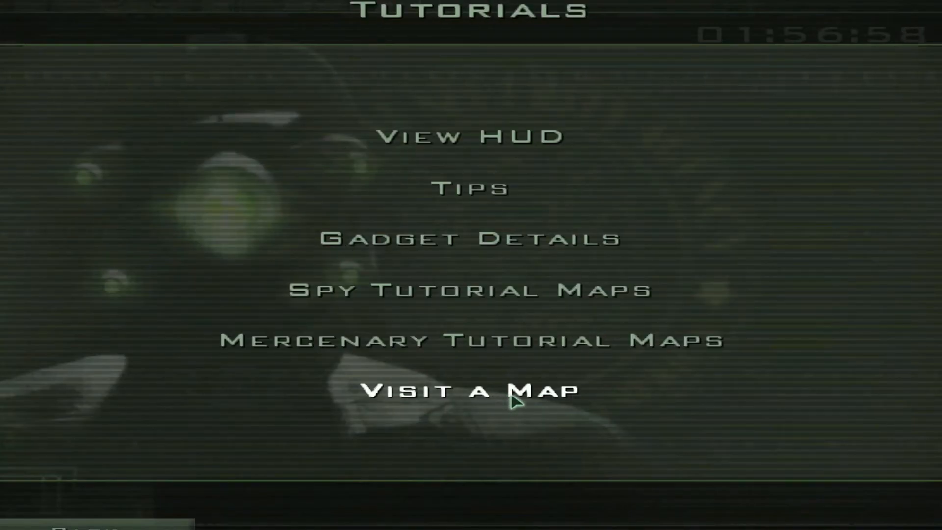
click(471, 389)
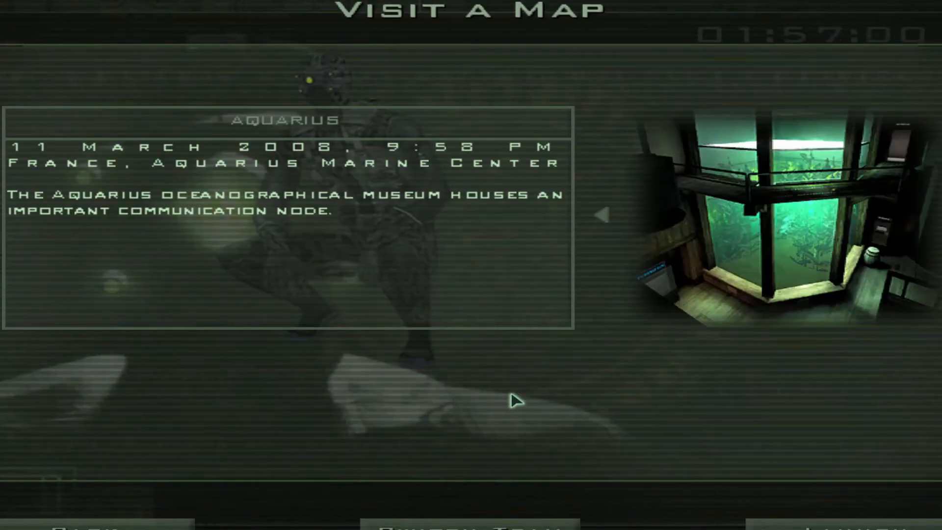
click(605, 215)
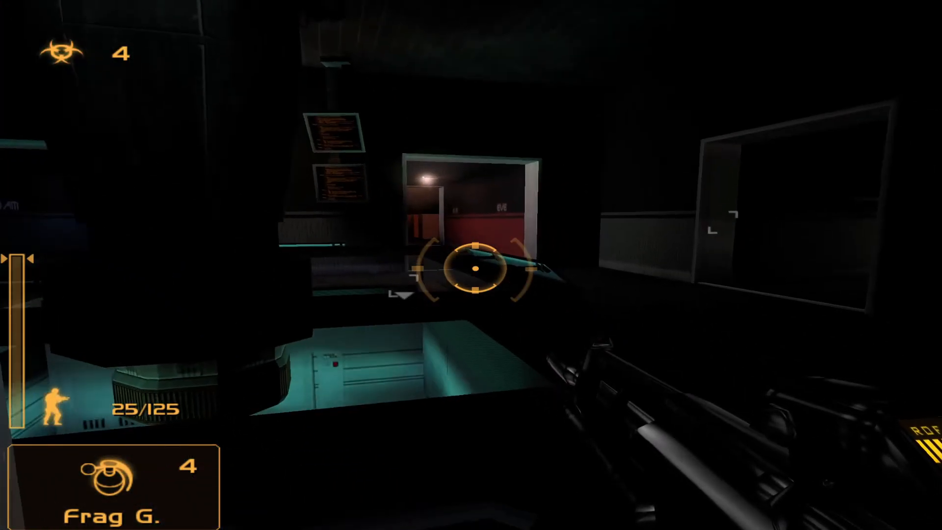
- Raise Mouse Sensitivity in the in-game Options from 10 to 40
key(f)
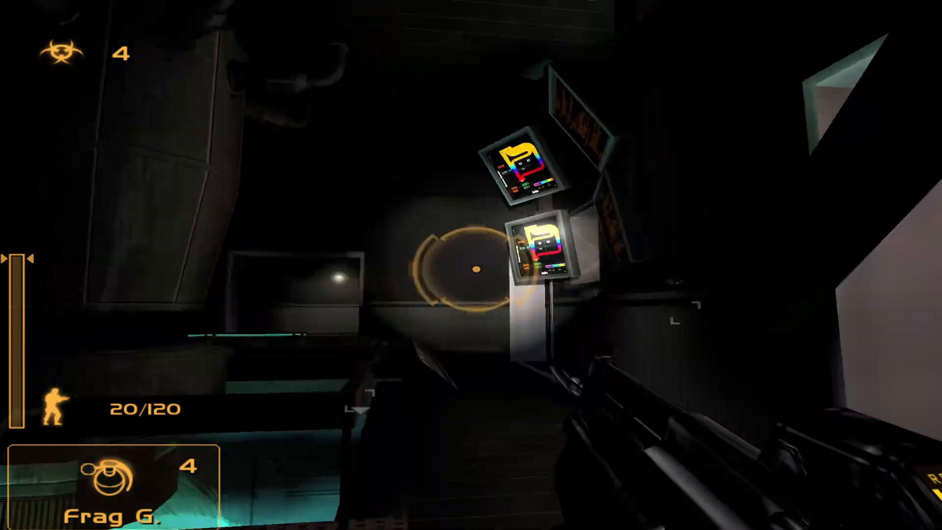
key(Escape)
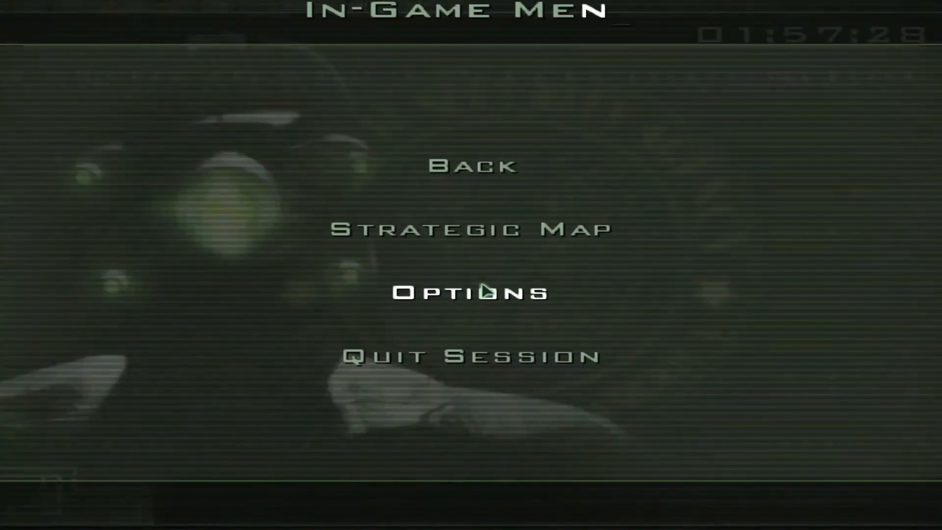
click(471, 294)
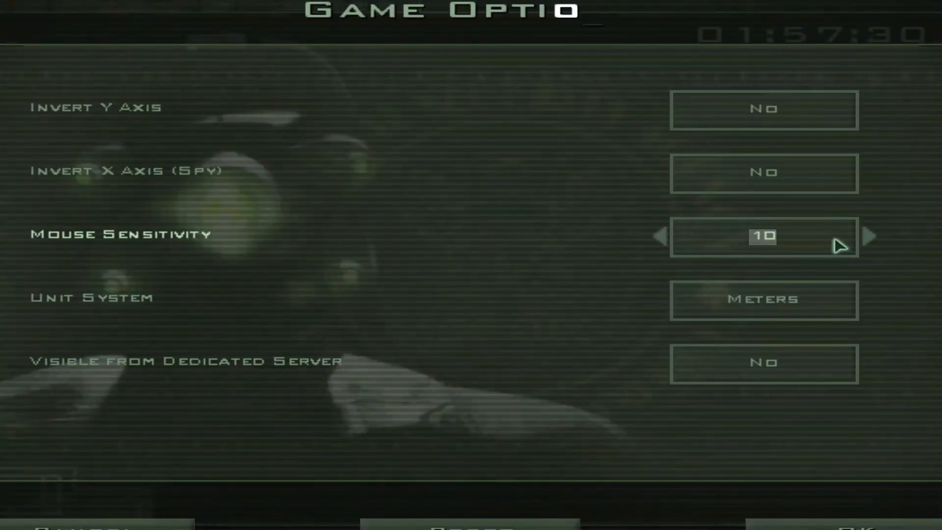
click(868, 236)
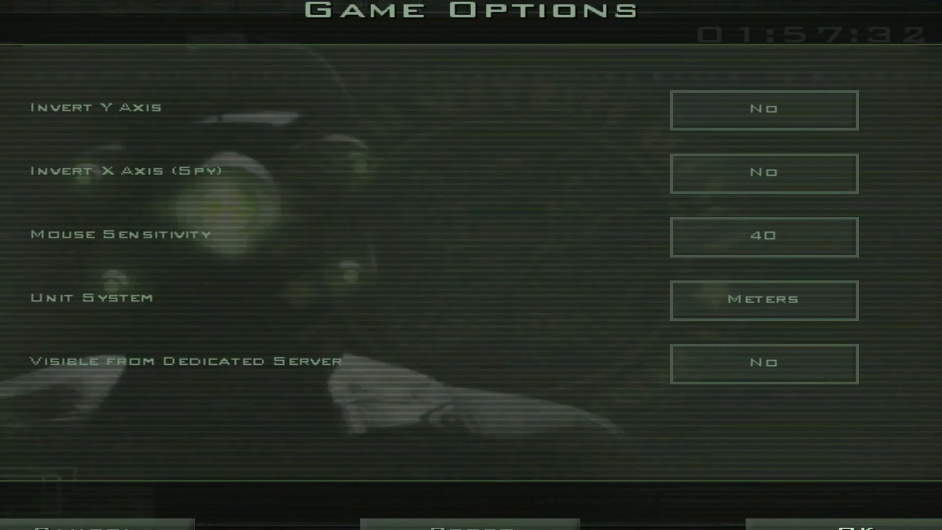